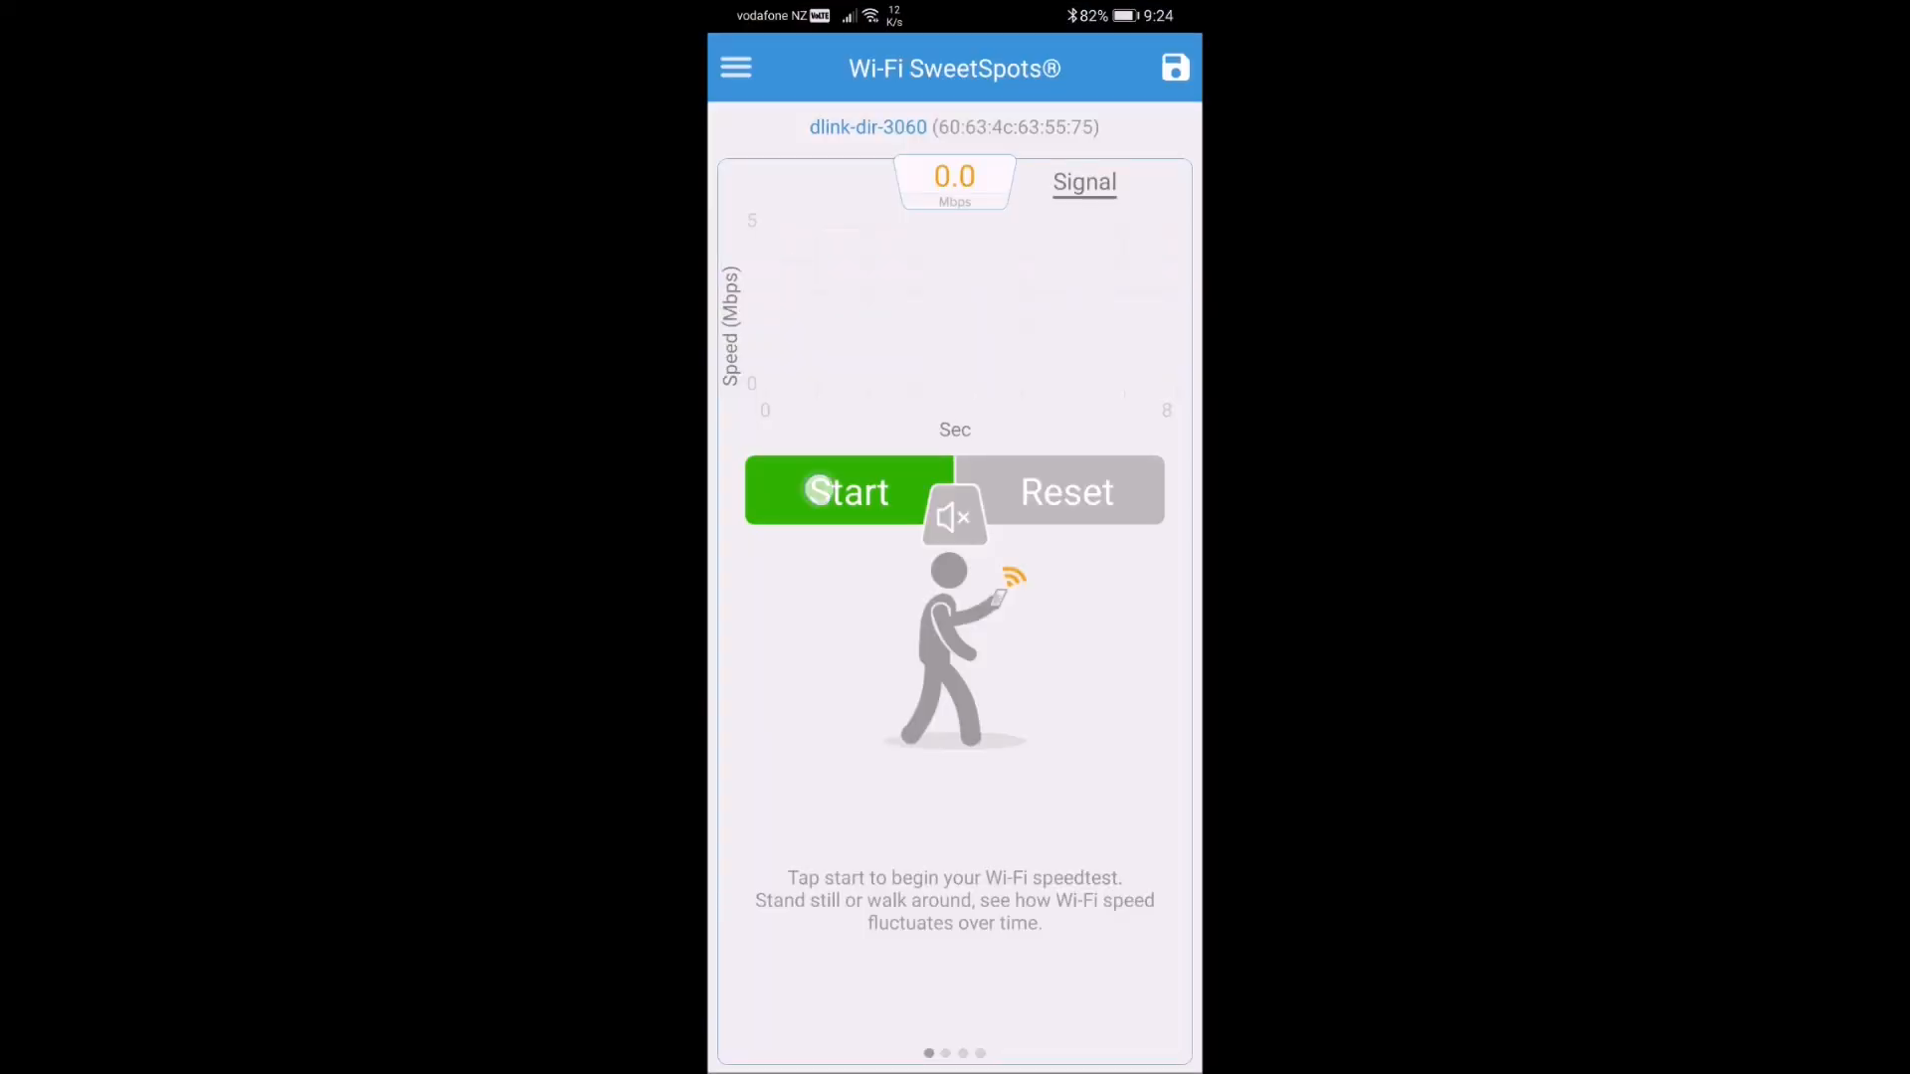
Run the Wi-Fi SweetSpots speed test, then confirm the solid green LED and the D-Link network connection.
left_click(848, 491)
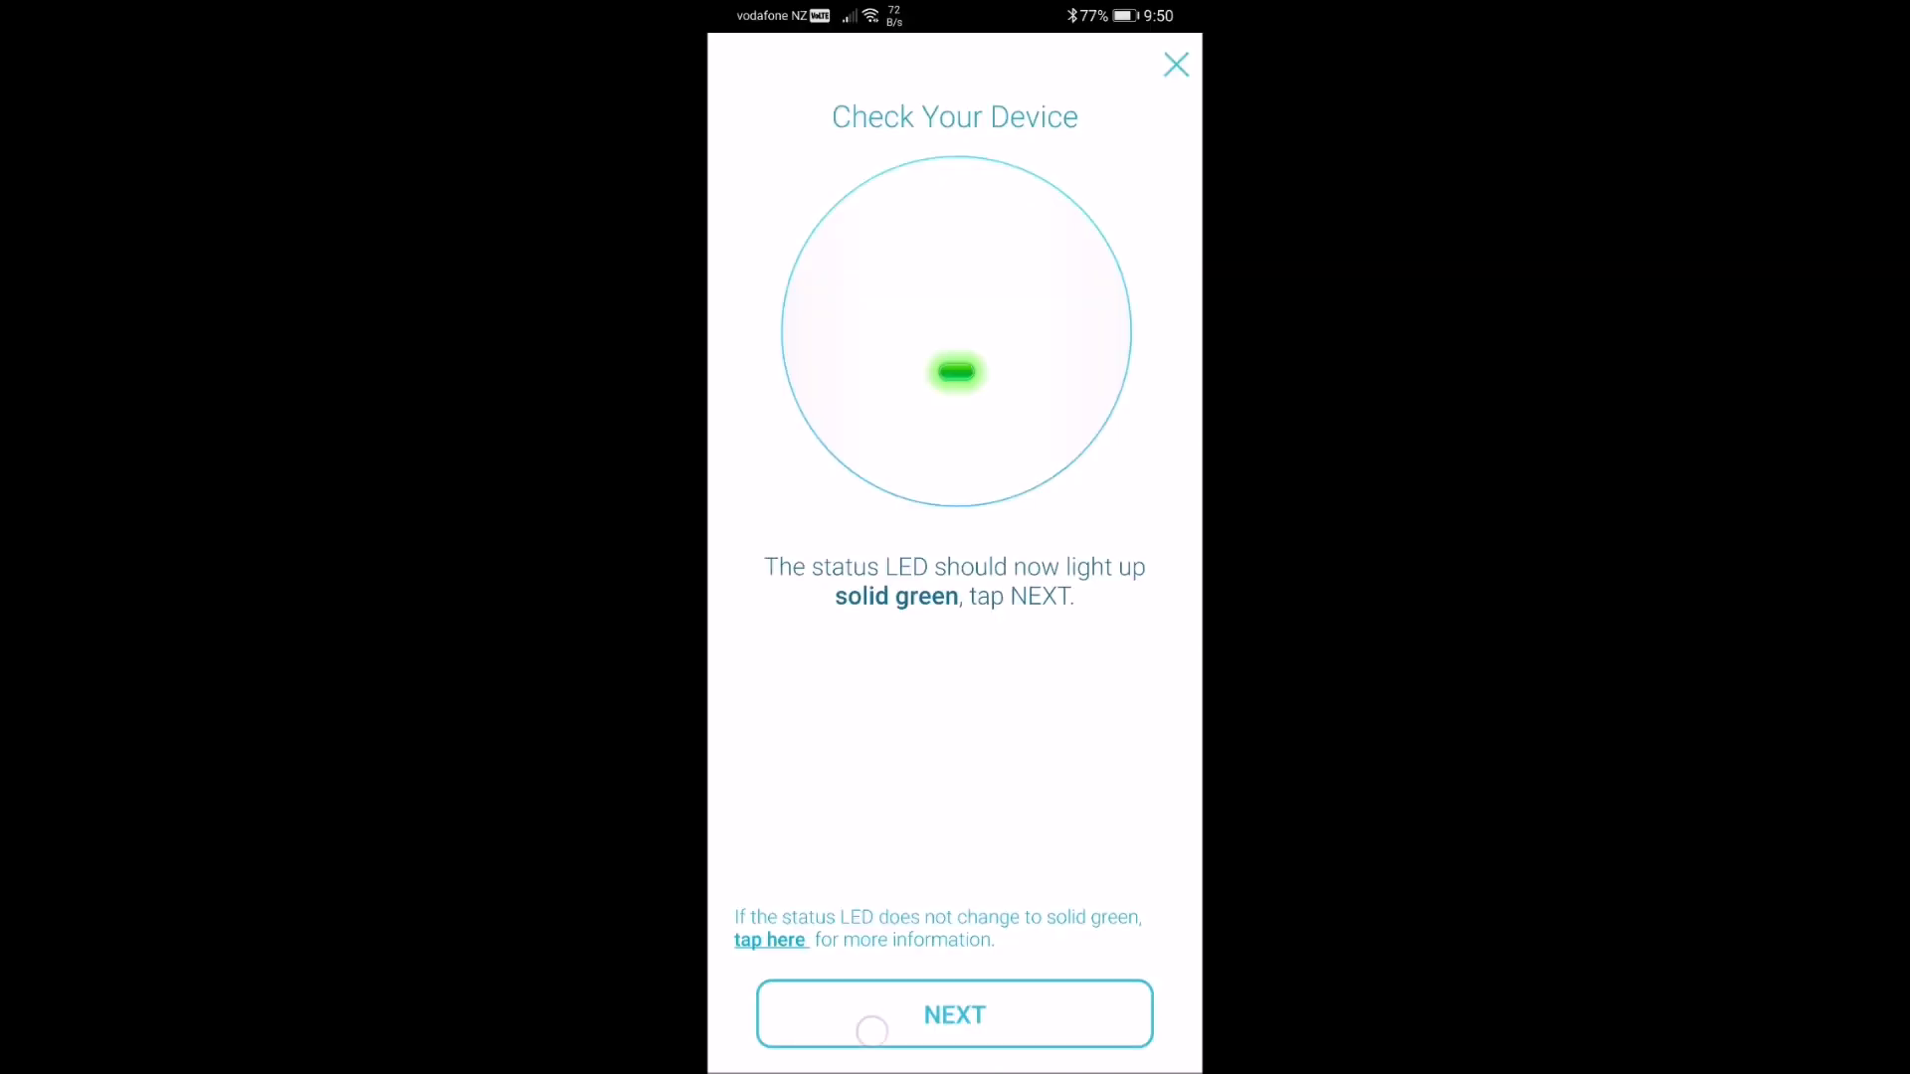
left_click(954, 1015)
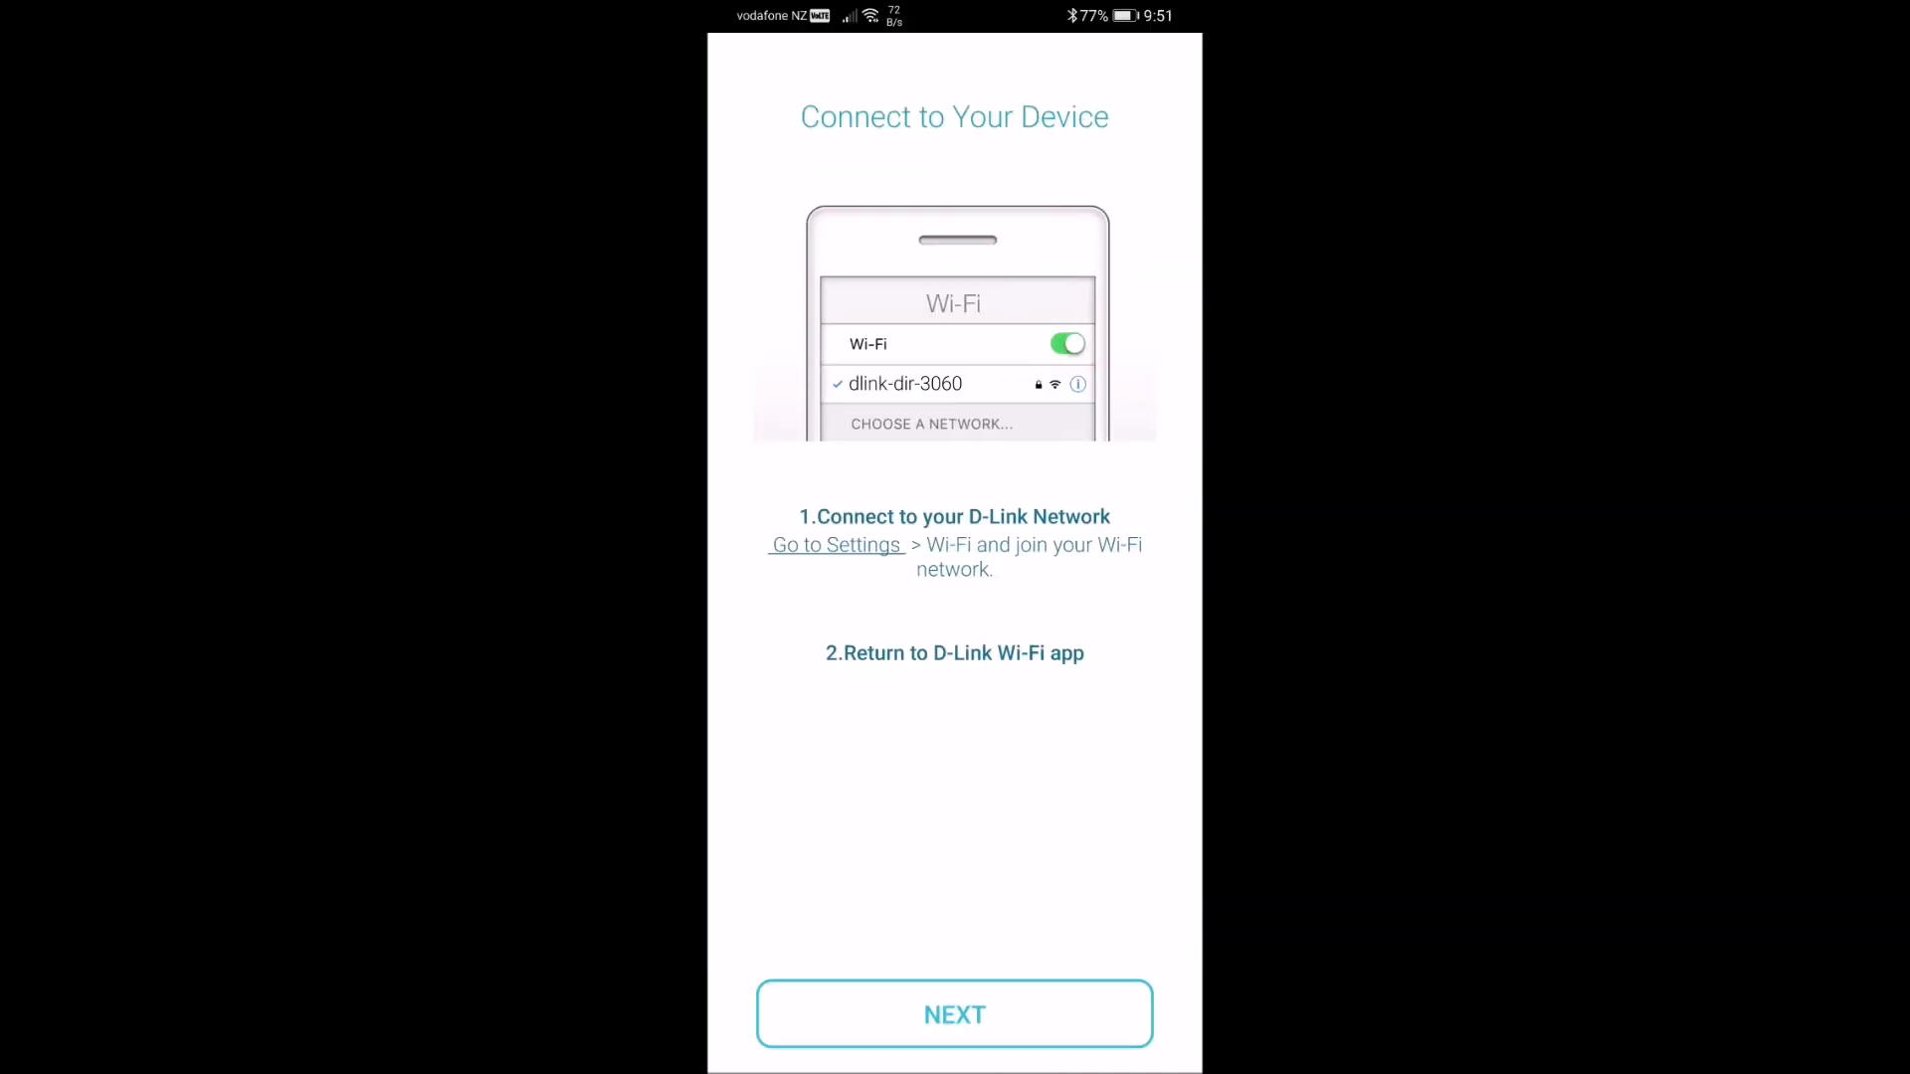
left_click(954, 1015)
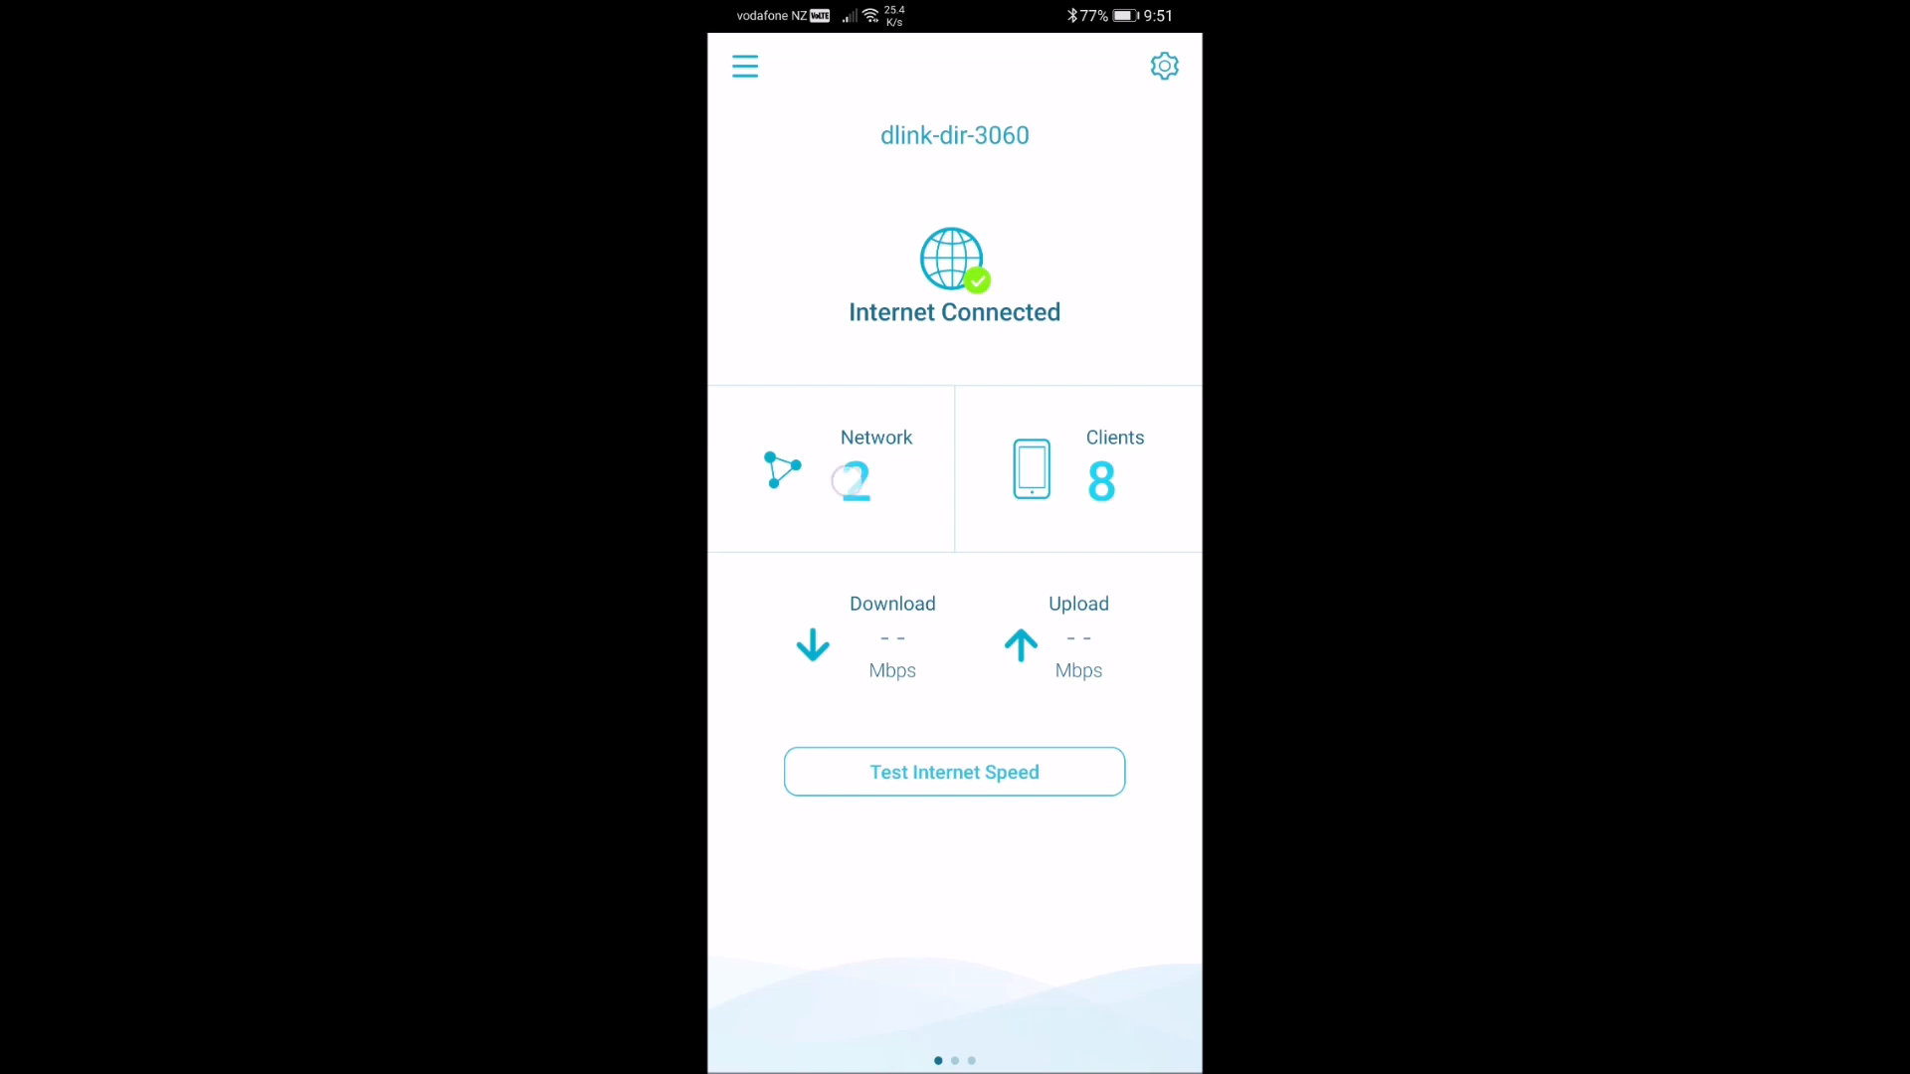